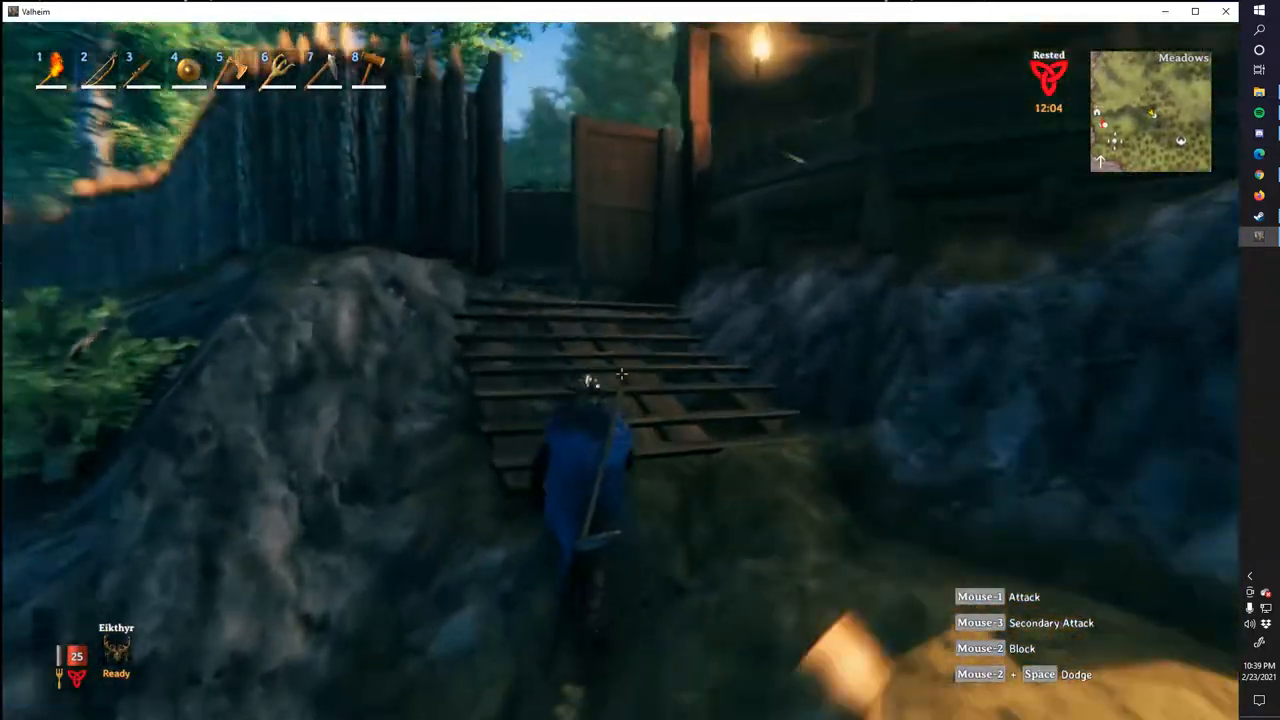
# Step: Run up the wooden steps through the palisade gate into the base's dark rooms
pyautogui.press('w')
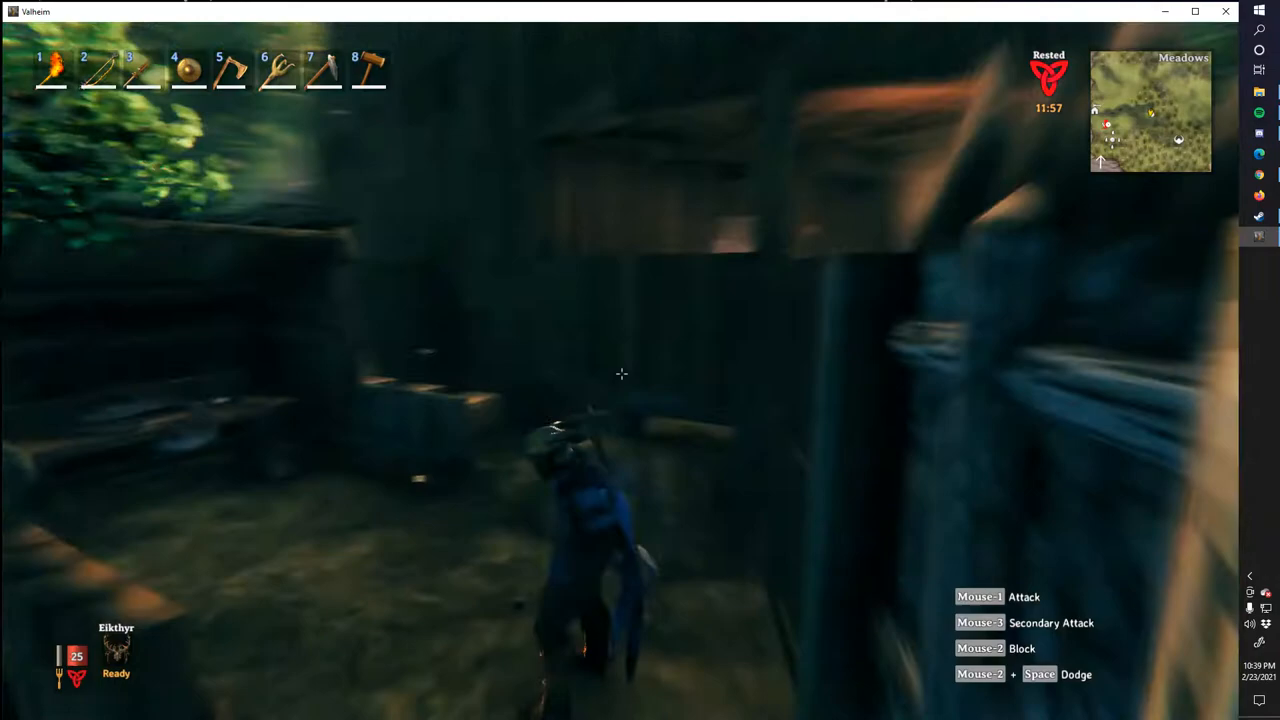
pyautogui.moveTo(620, 374)
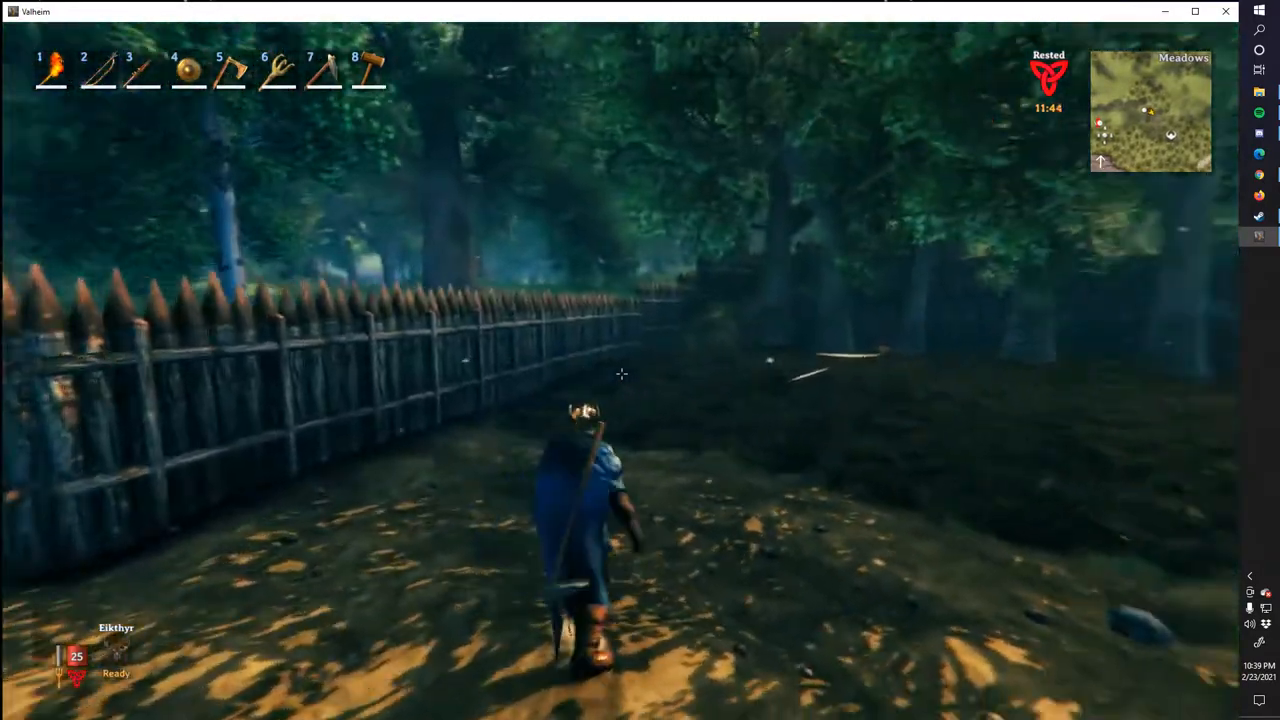
pyautogui.moveTo(620, 374)
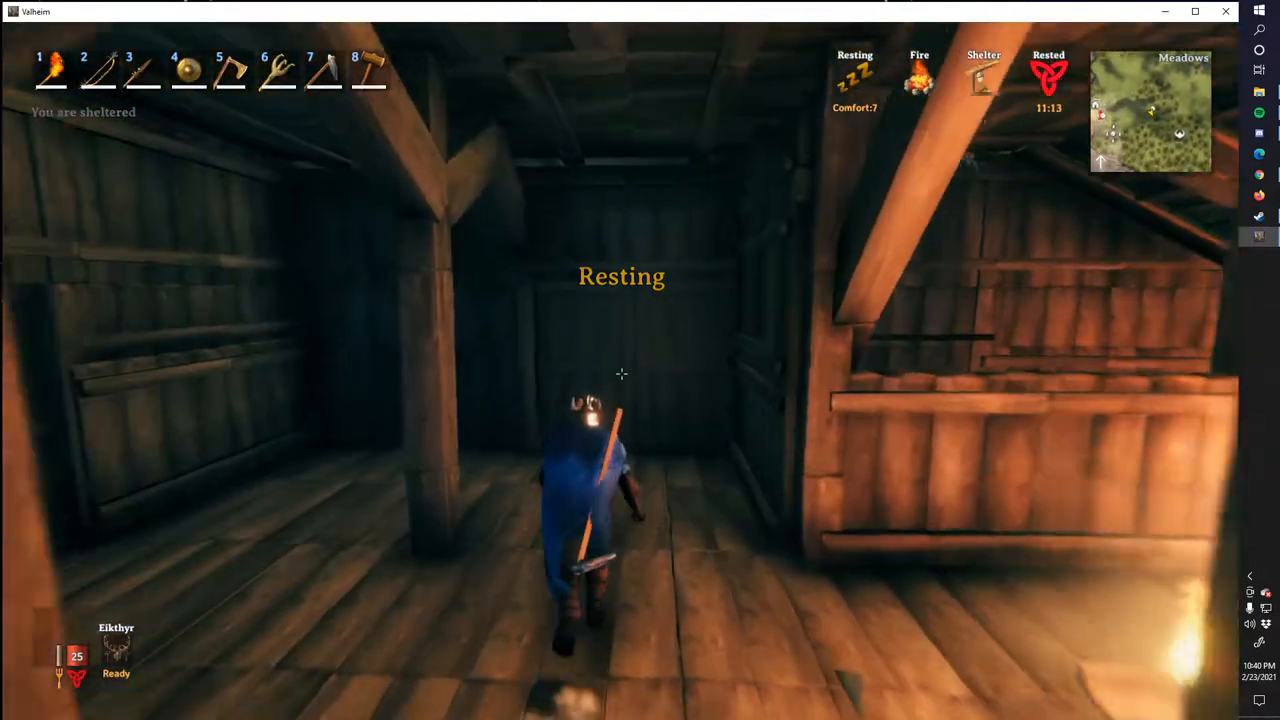
# Step: Walk to the hut's open doorway to face the Greyling waiting outside
pyautogui.press('w')
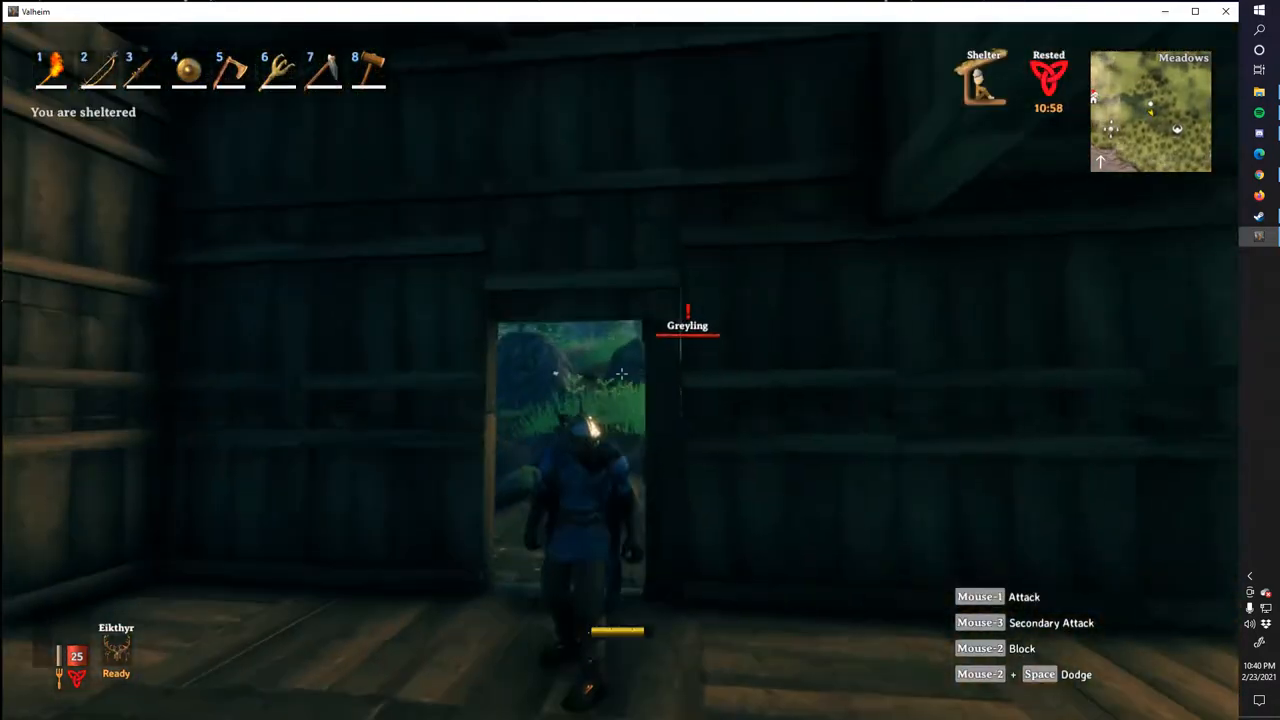
# Step: Ready the spear from hotbar slot 3 and strike the Greyling by the fence
pyautogui.press('3')
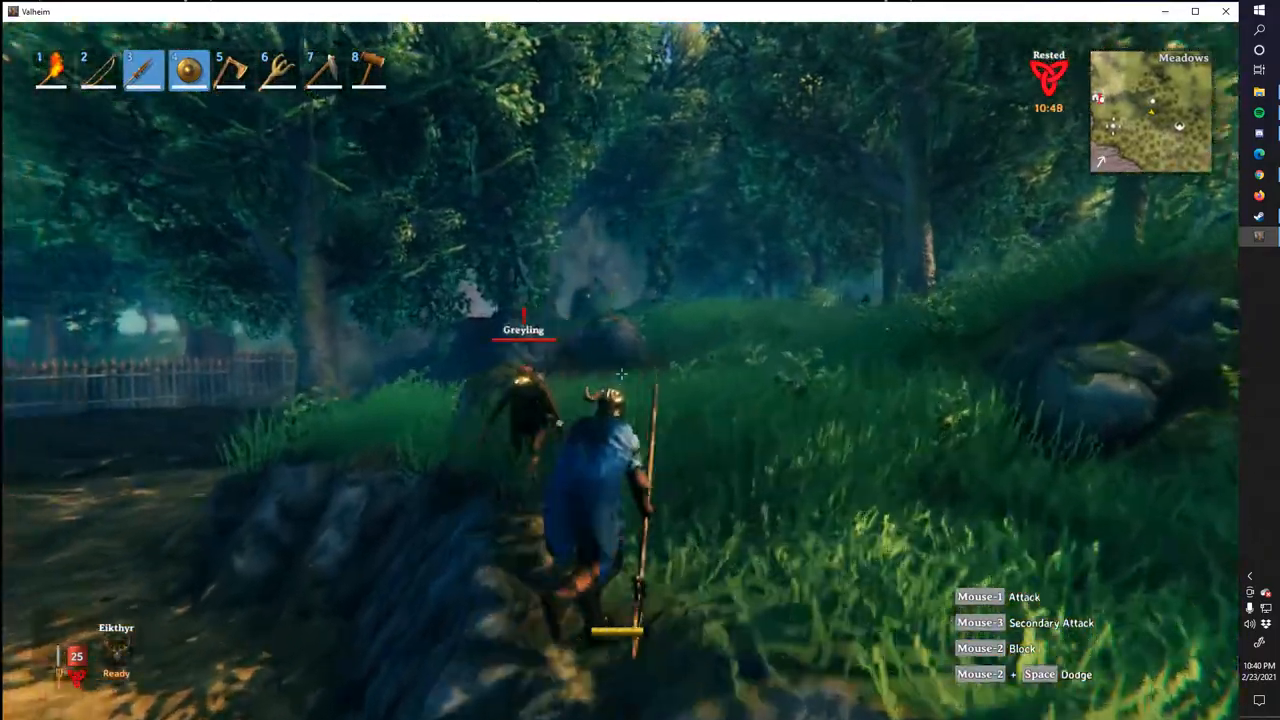
pyautogui.click(640, 360)
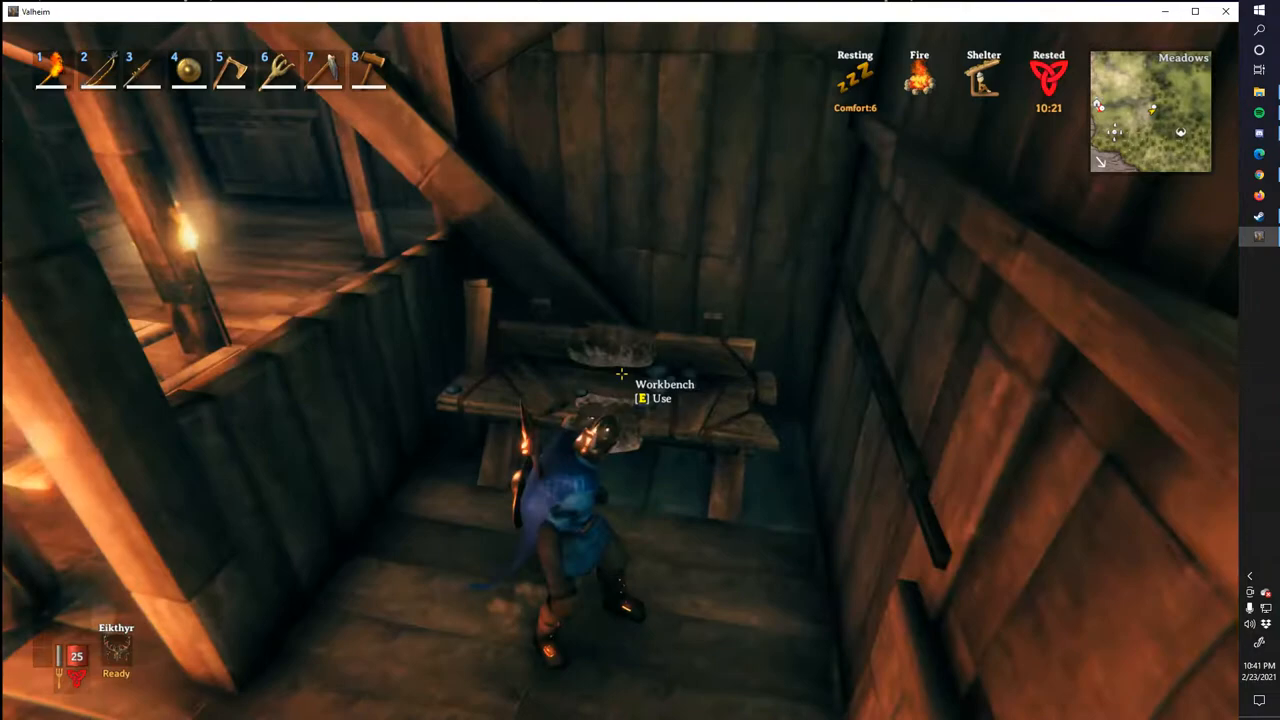
# Step: Look around the upstairs workbench room before returning to the ground-floor doorway
pyautogui.press('e')
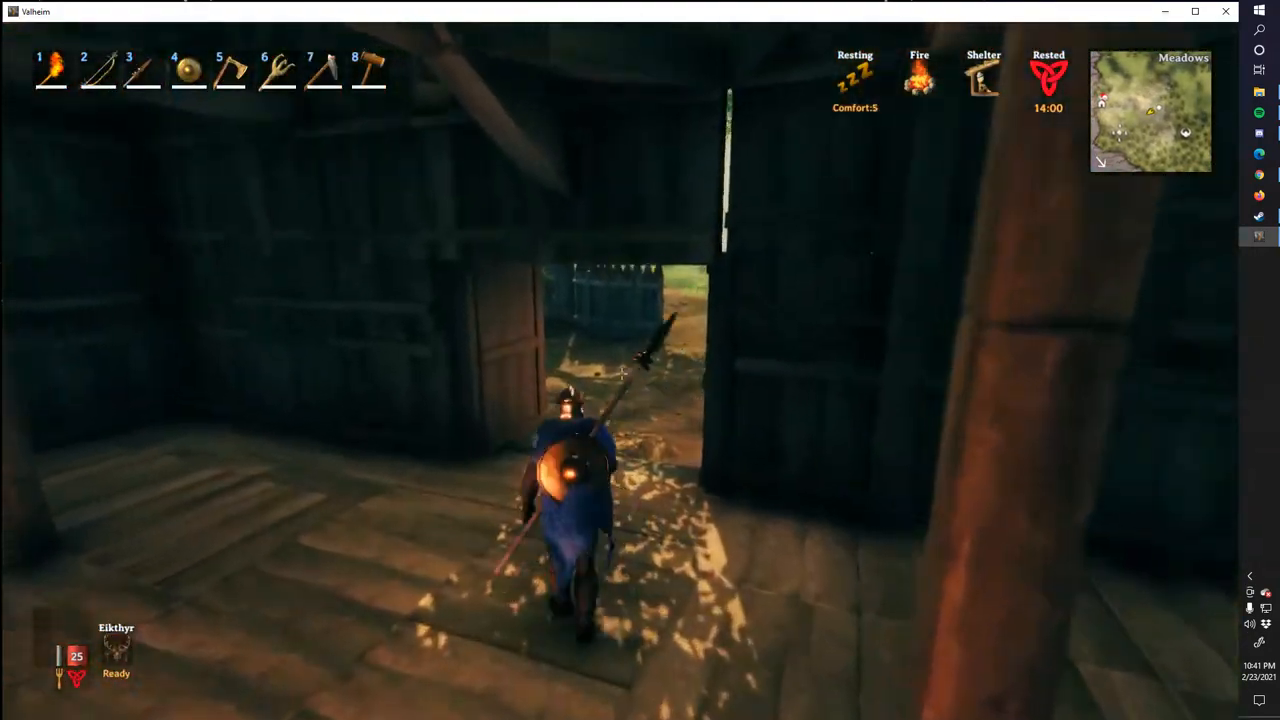
pyautogui.press('w')
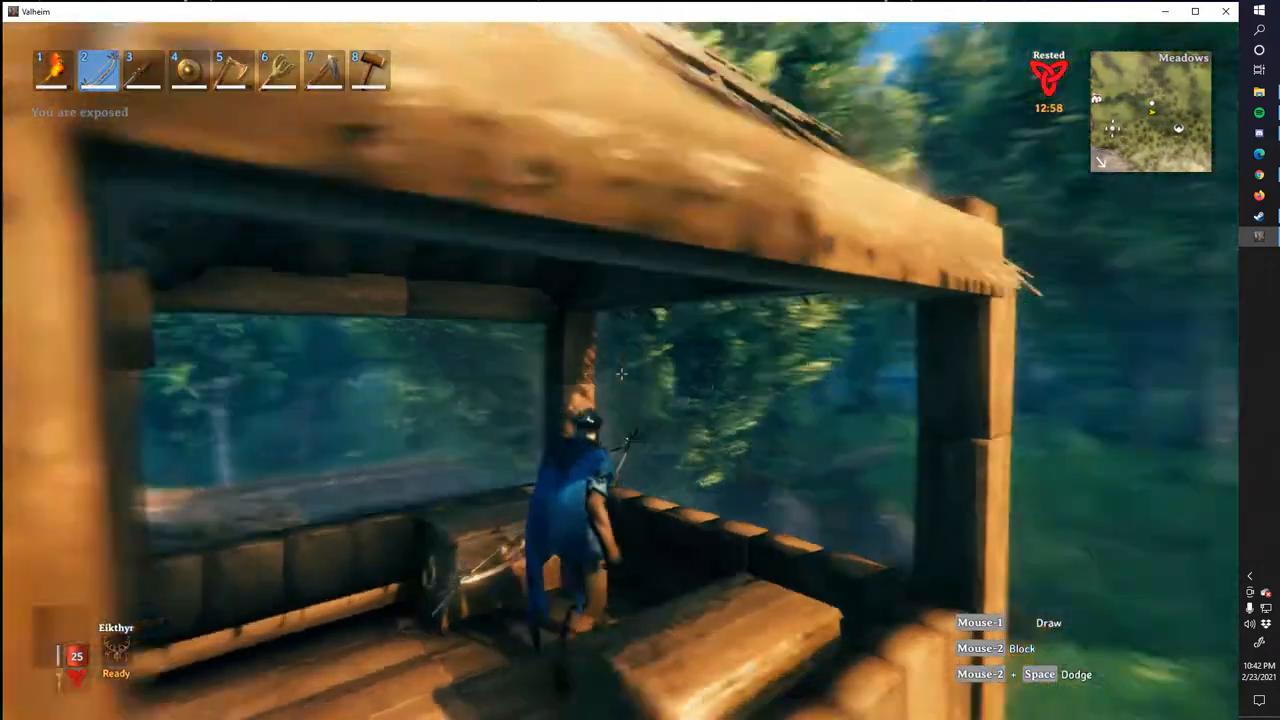
# Step: Climb into the roofed lookout tower with the bow and survey the forest
pyautogui.click(620, 376)
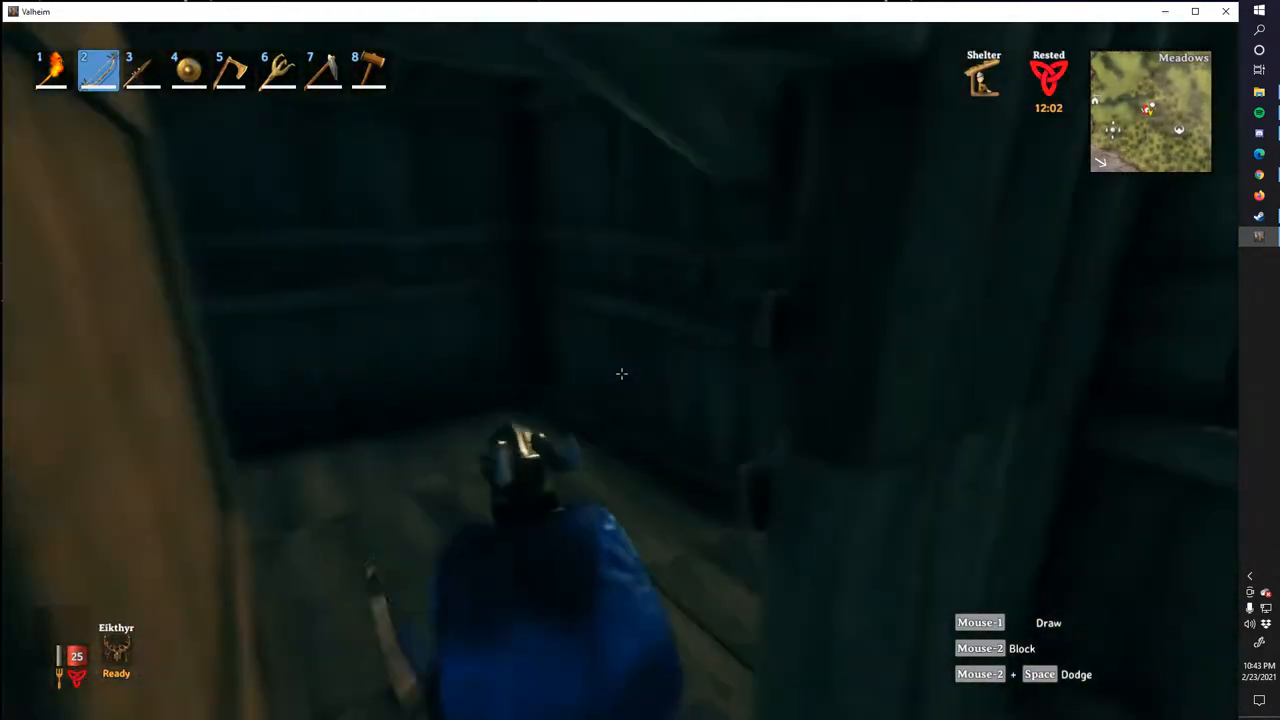
pyautogui.moveTo(620, 374)
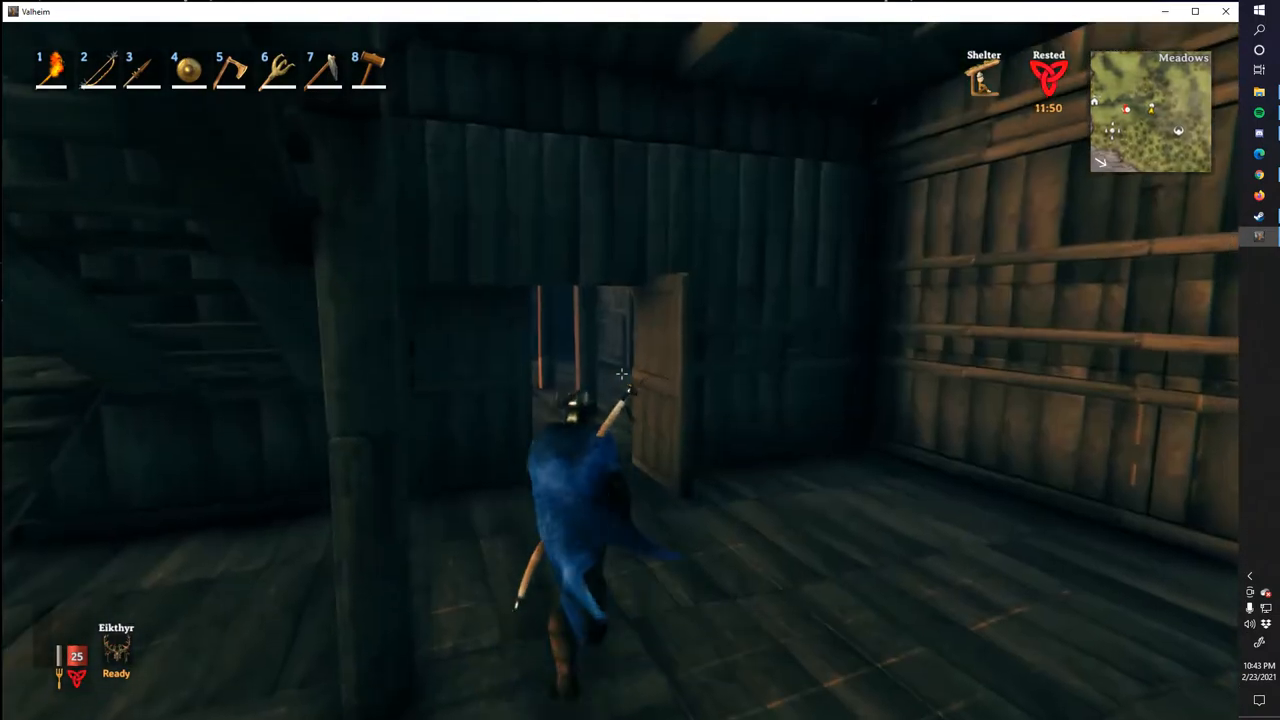
# Step: Check the inventory while heading through the wooden rooms toward the open door
pyautogui.press('tab')
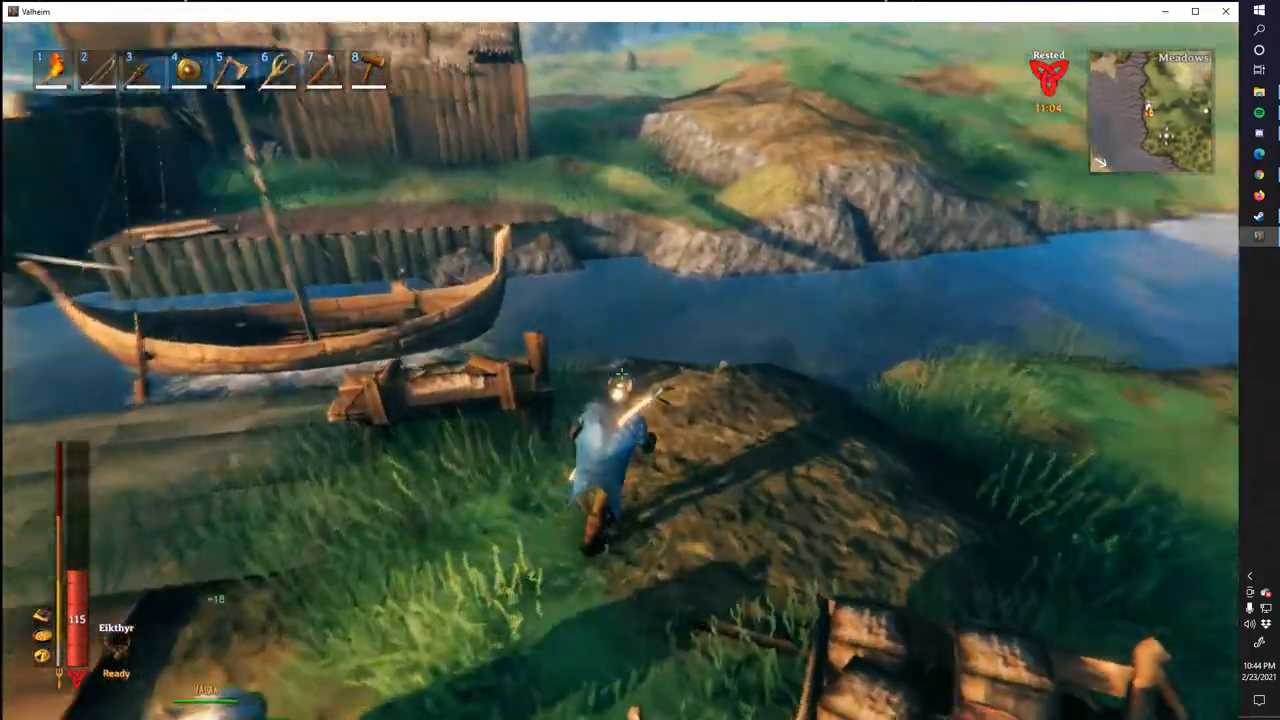
# Step: Check the inventory at the riverside dock beside the moored longboat
pyautogui.press('tab')
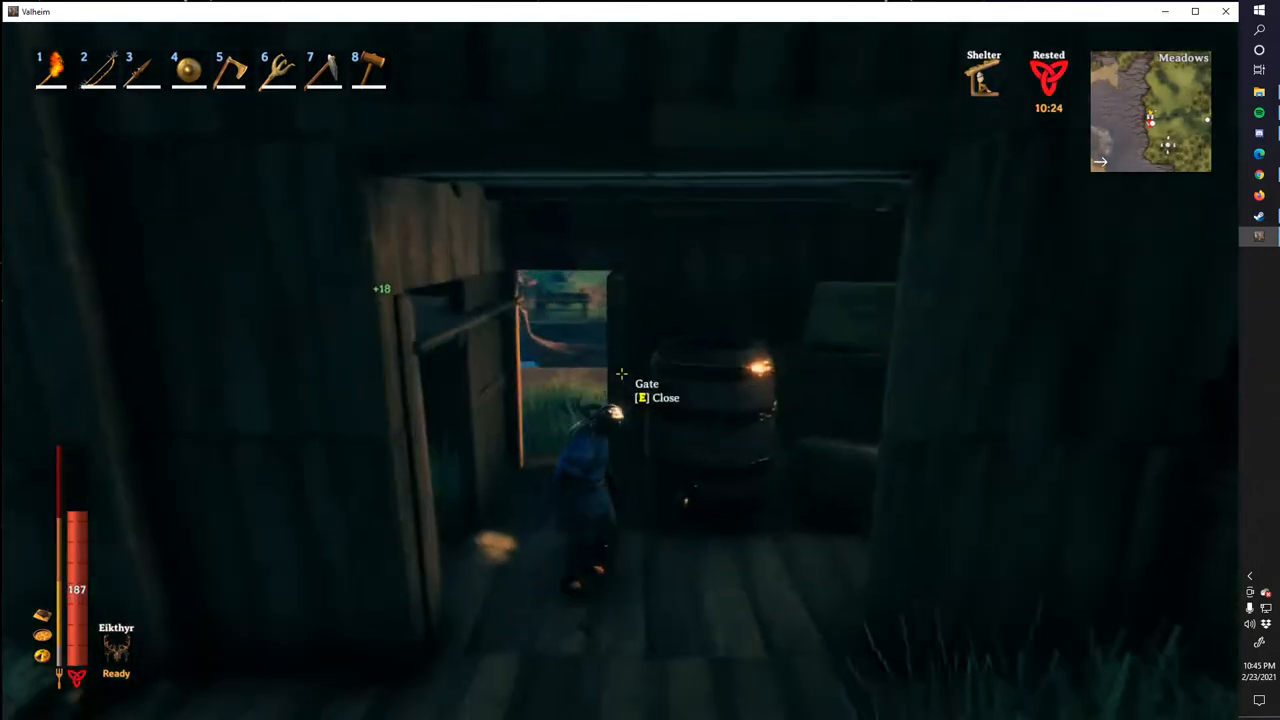
# Step: Enter through the gate to the windowed room and equip the Hammer from slot 8
pyautogui.press('e')
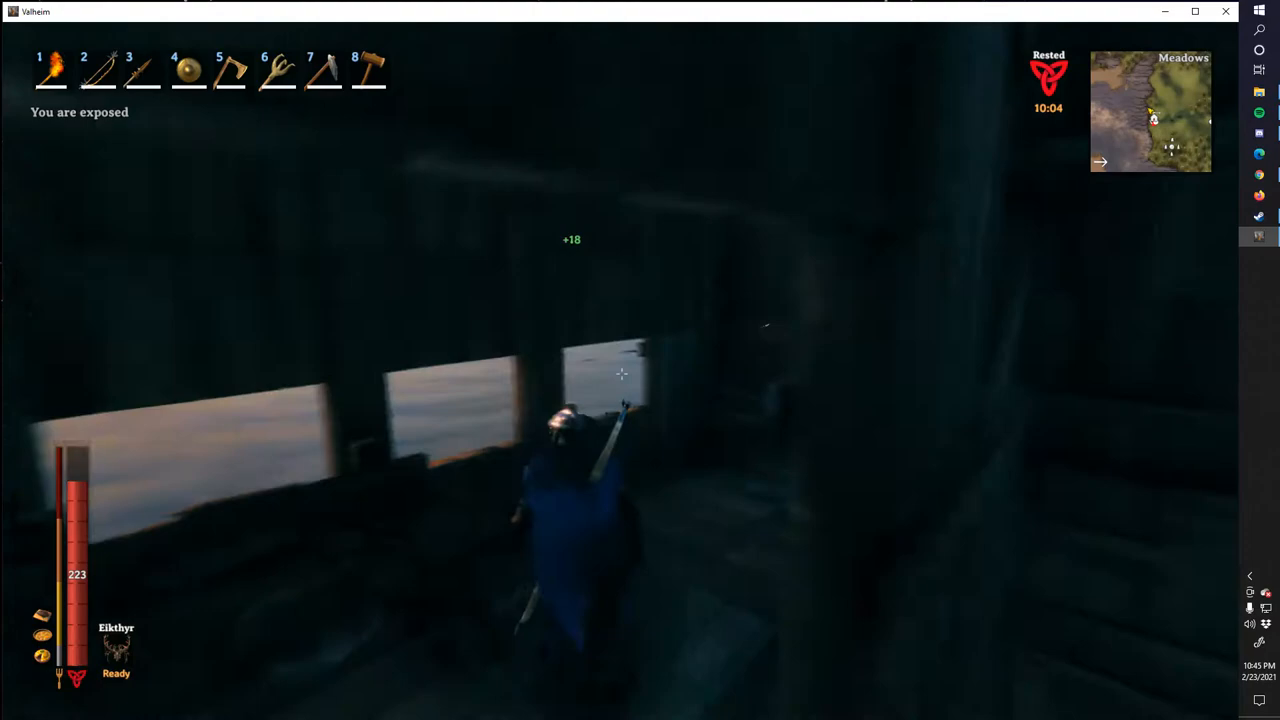
pyautogui.moveTo(620, 376)
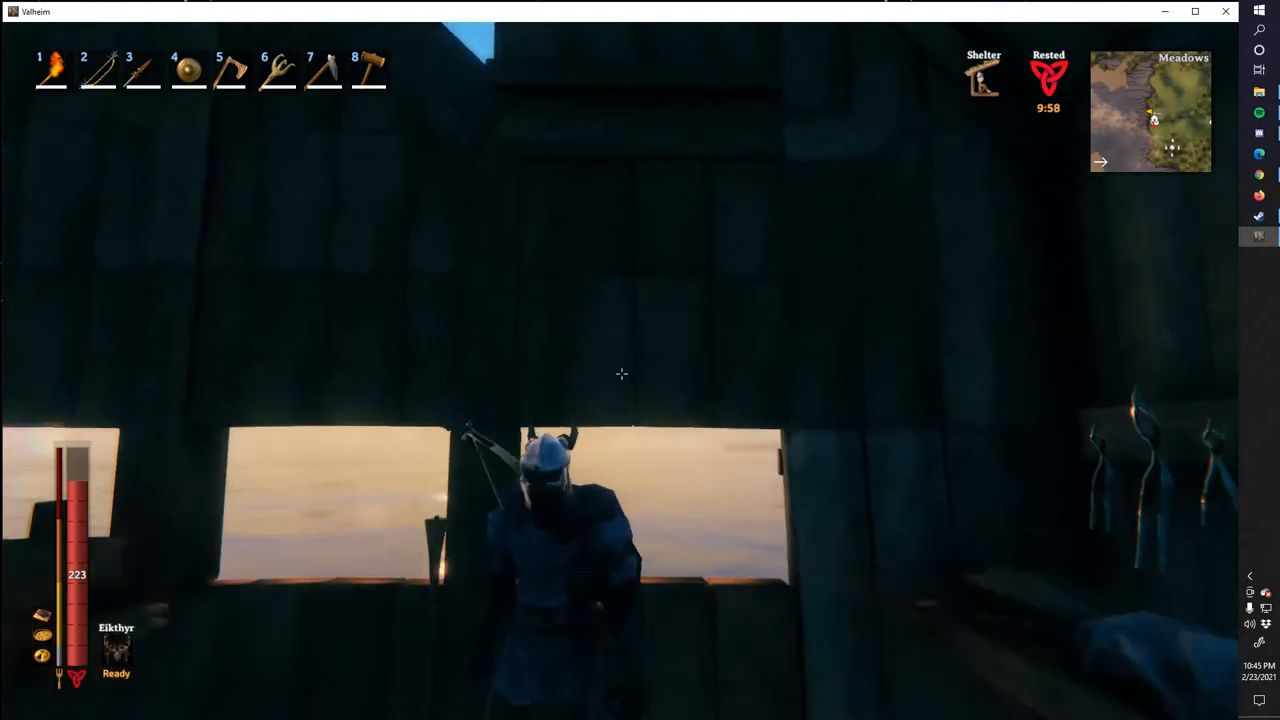
pyautogui.press('8')
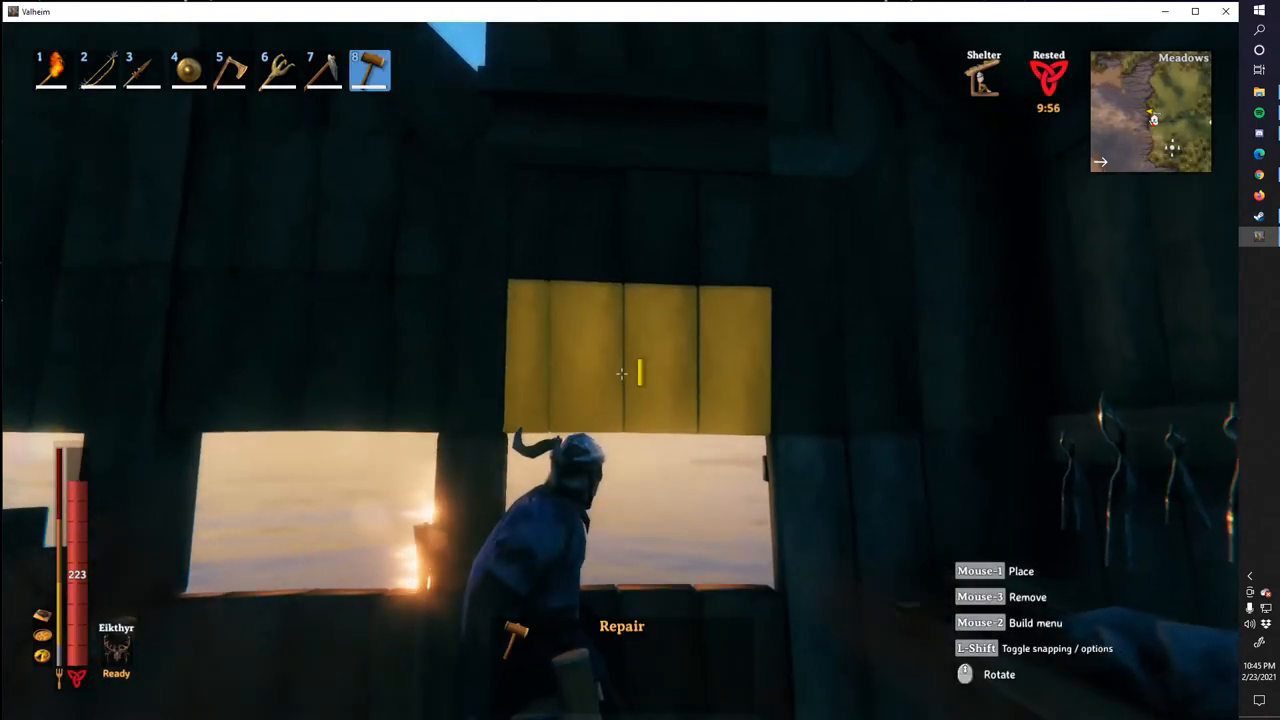